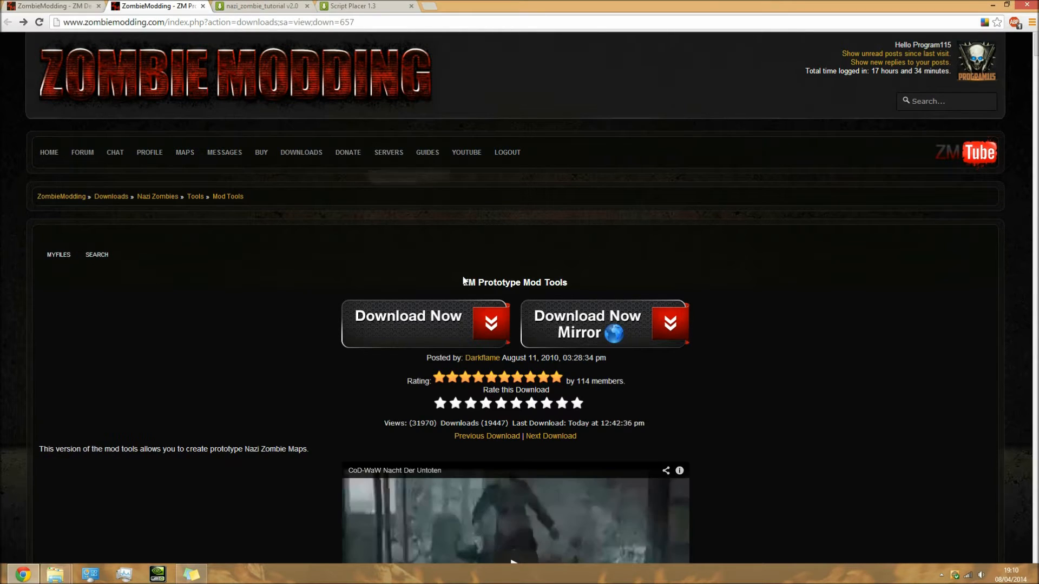
mouse_move(471, 258)
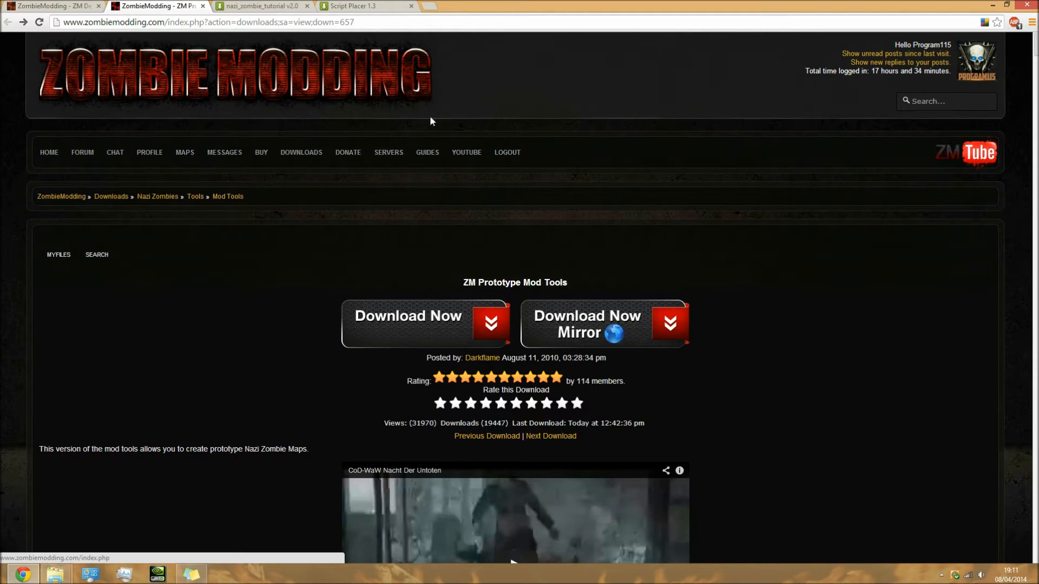
mouse_move(390, 106)
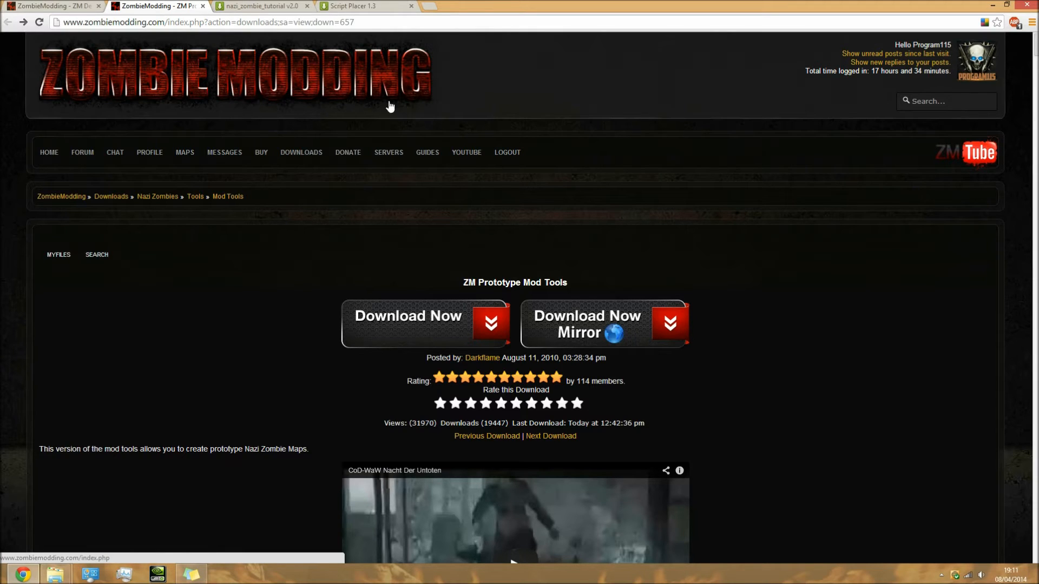
mouse_move(821, 97)
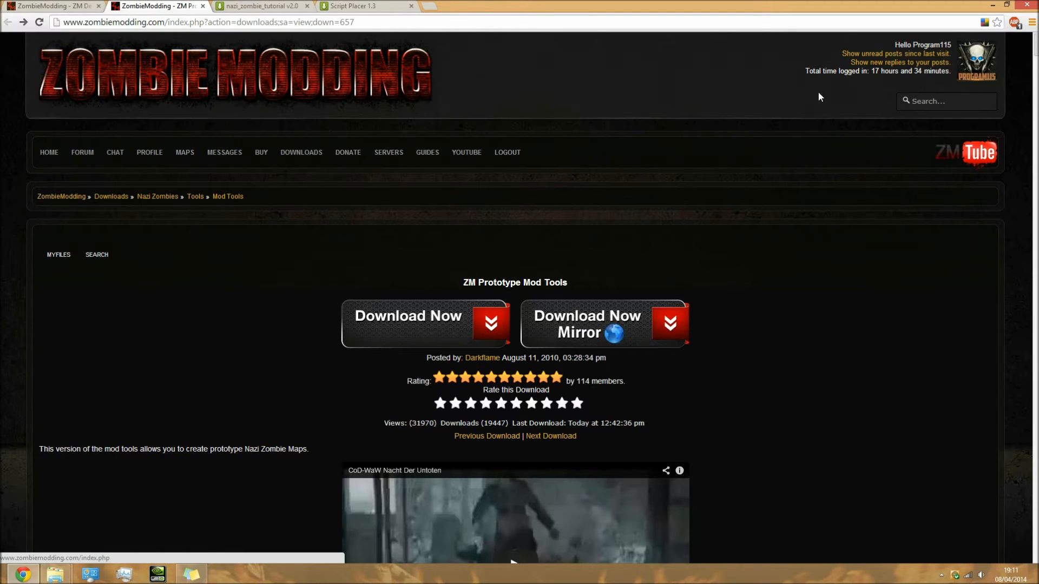
mouse_move(486, 151)
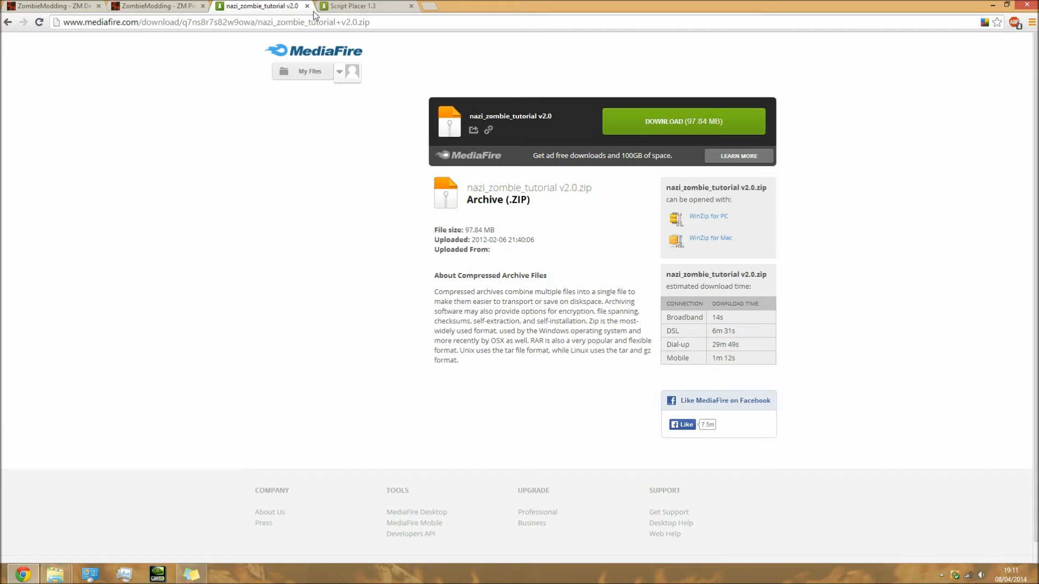
Check the Script Placer 1.3 page, return to nazi_zombie_tutorial v2.0, then show the Explorer windows.
click(361, 5)
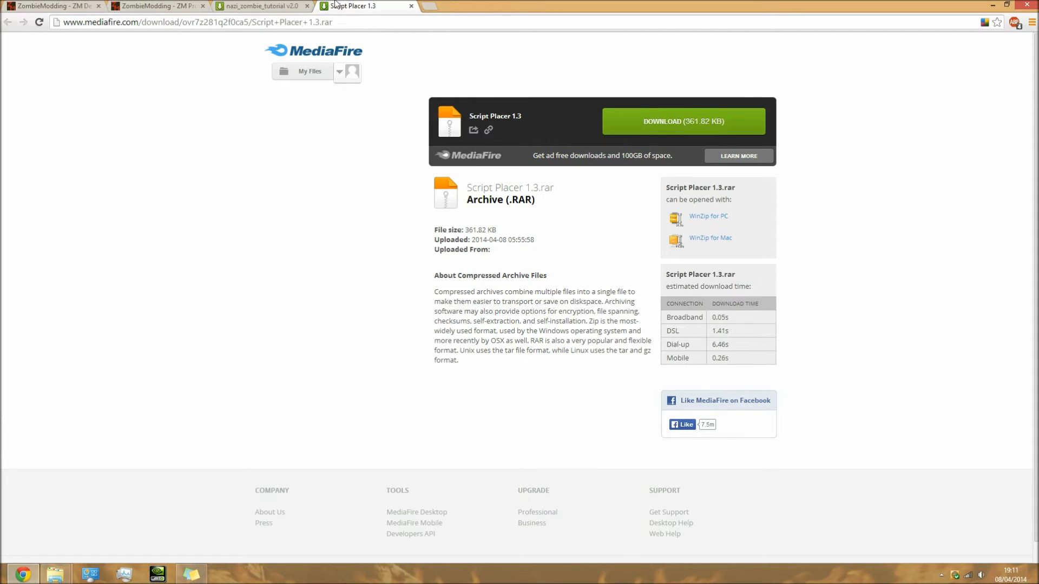
click(261, 6)
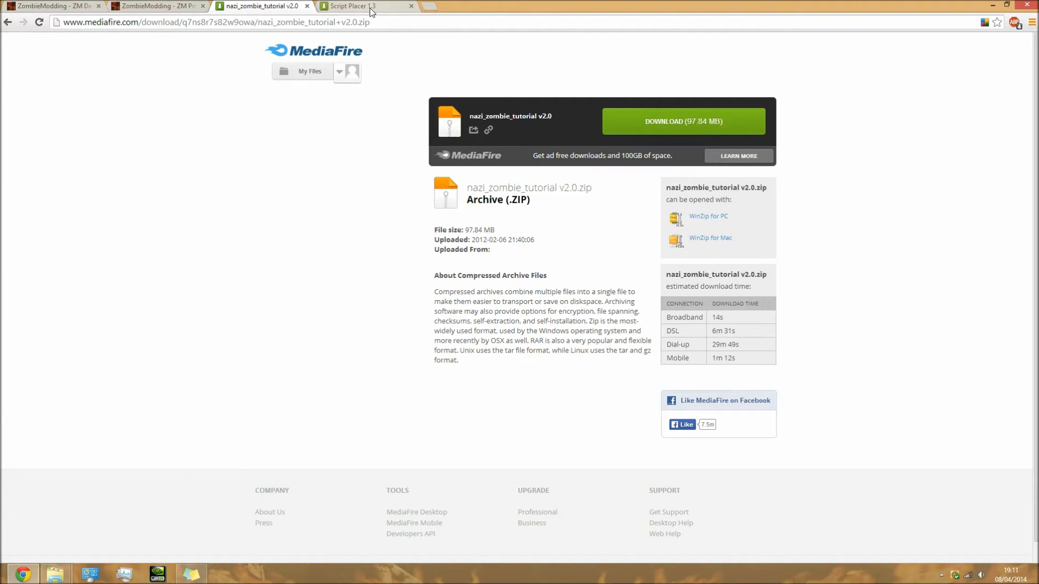
click(357, 6)
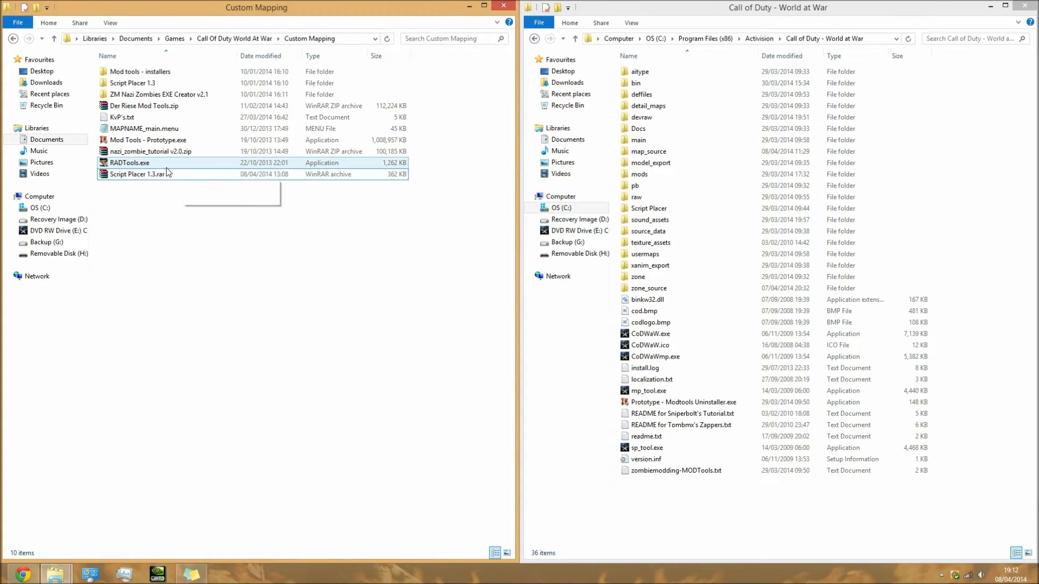
click(137, 174)
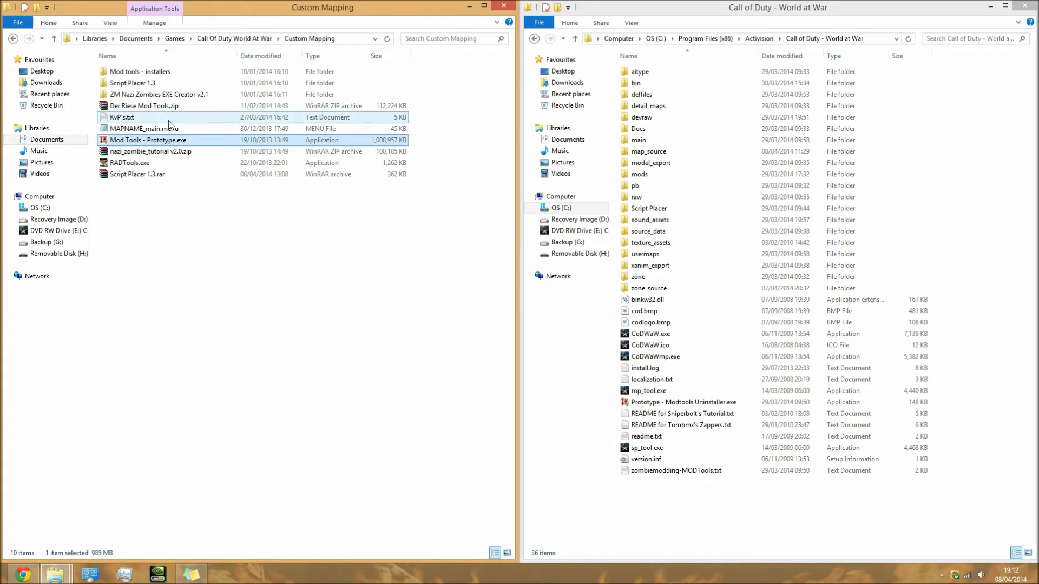
click(652, 379)
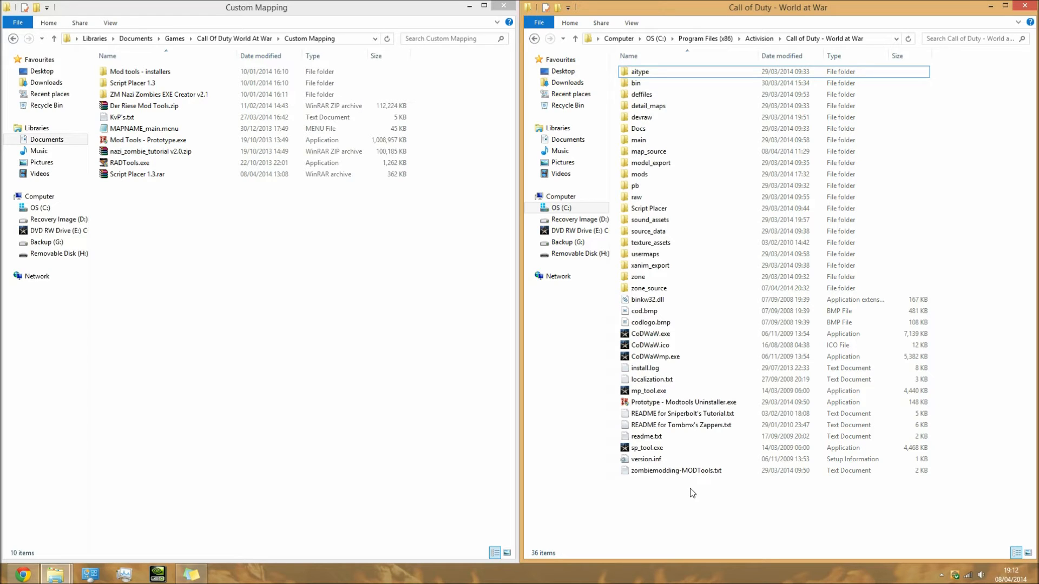
mouse_move(705, 494)
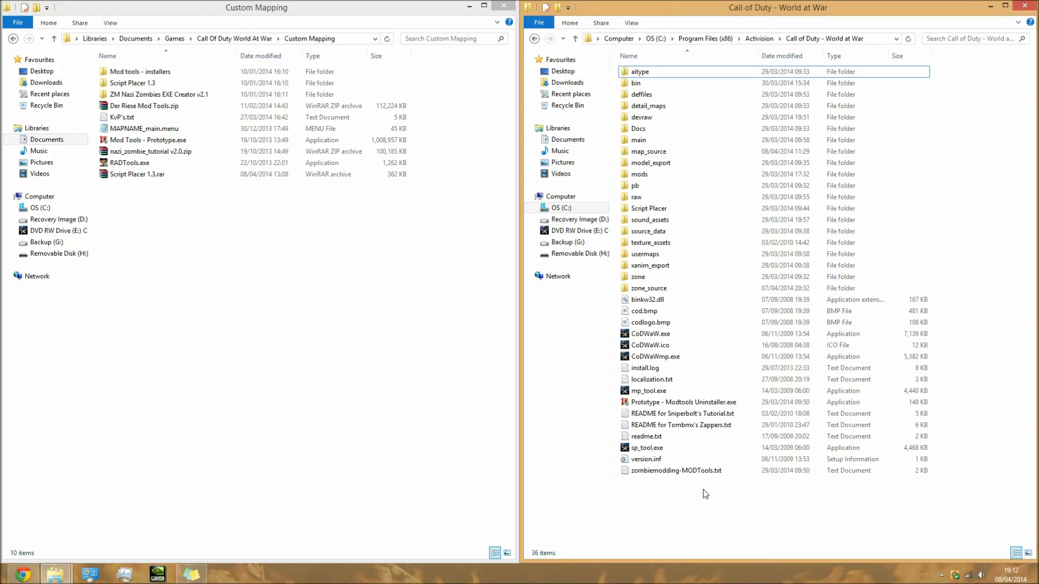
mouse_move(679, 512)
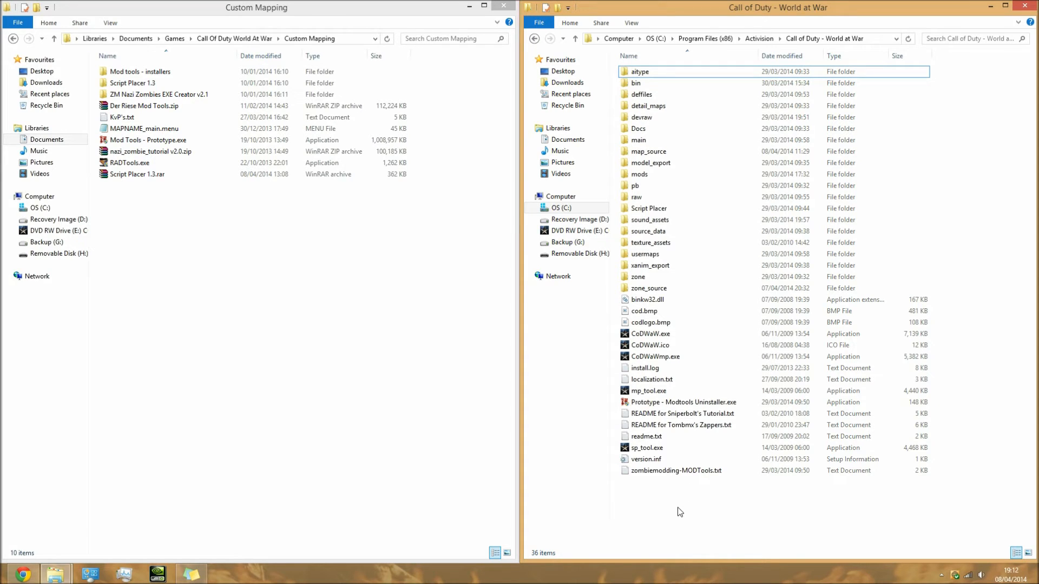
key(ctrl+a)
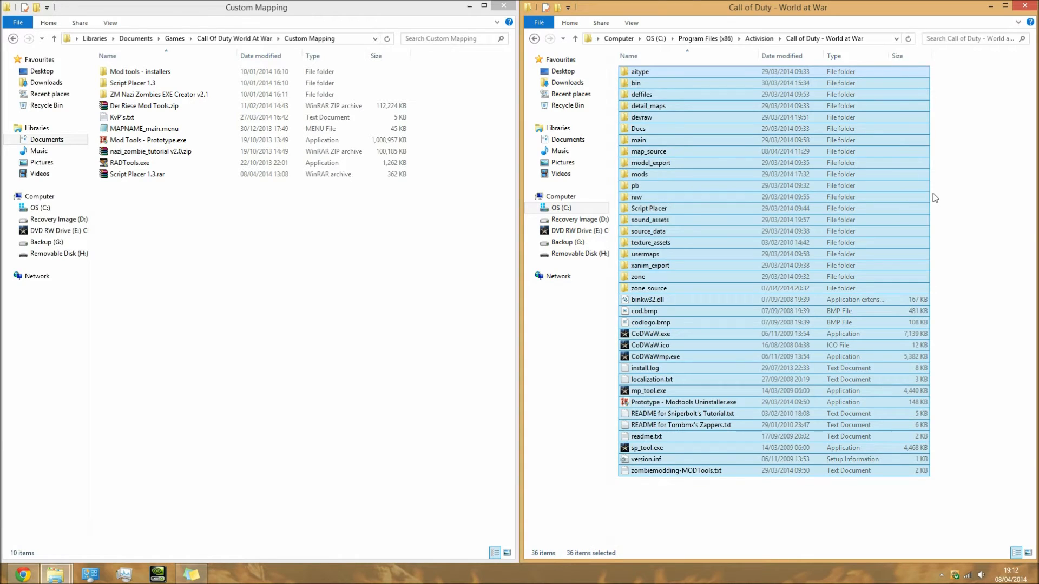
click(640, 71)
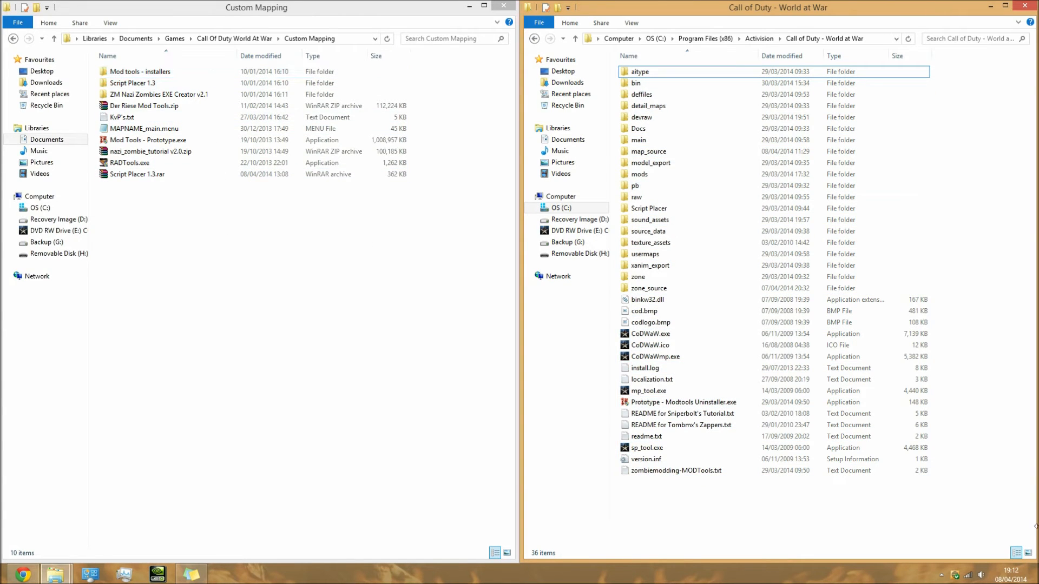
click(148, 140)
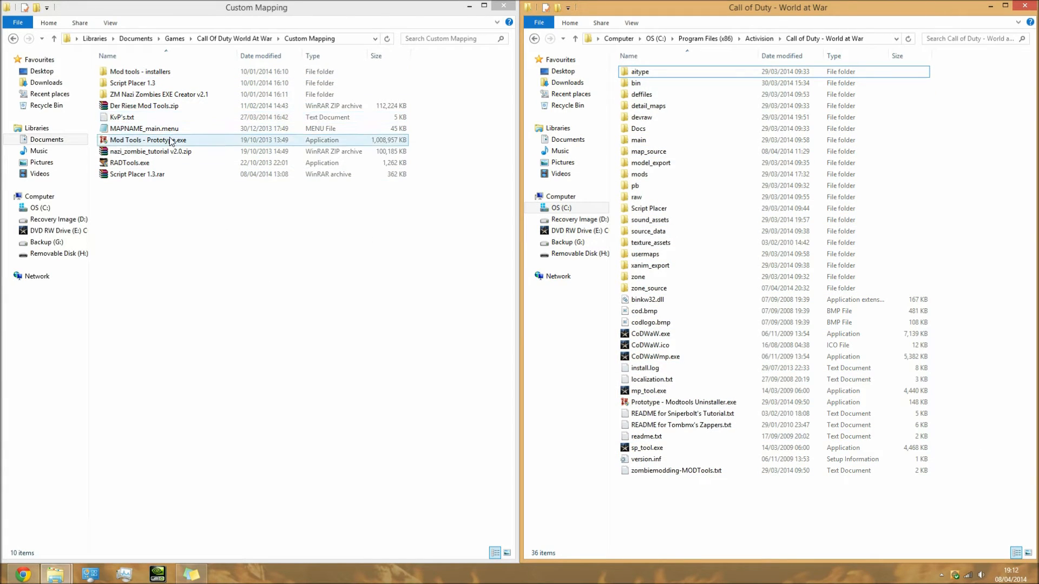
click(148, 140)
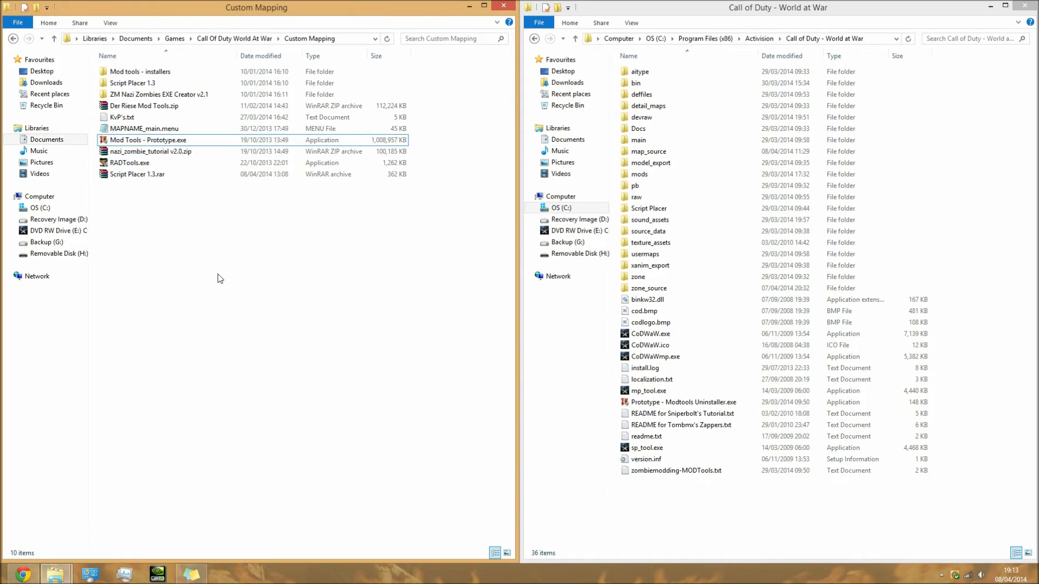
Look inside the Mod tools - installers folder, then return to Custom Mapping.
double_click(140, 71)
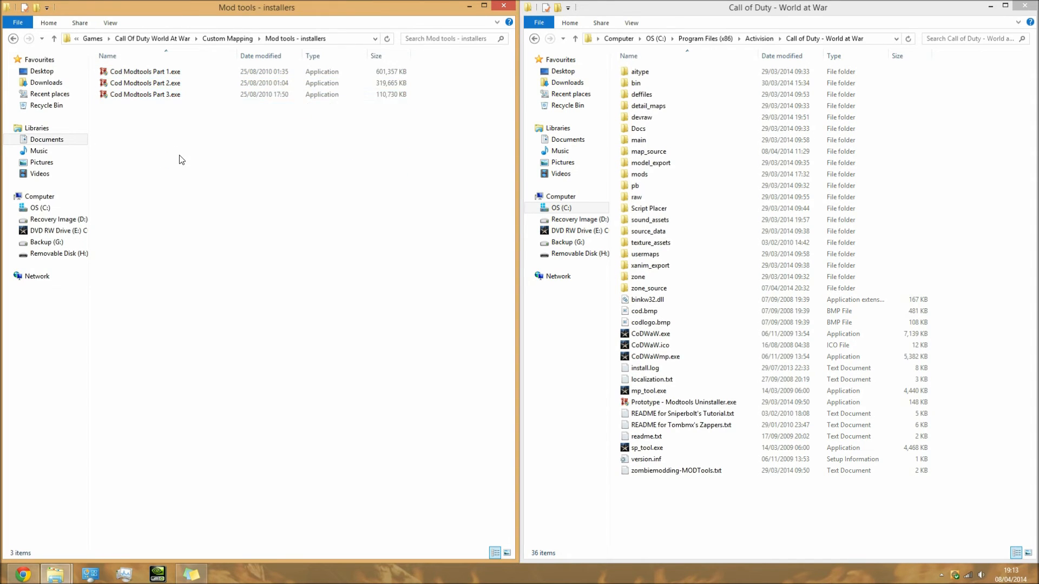
click(145, 83)
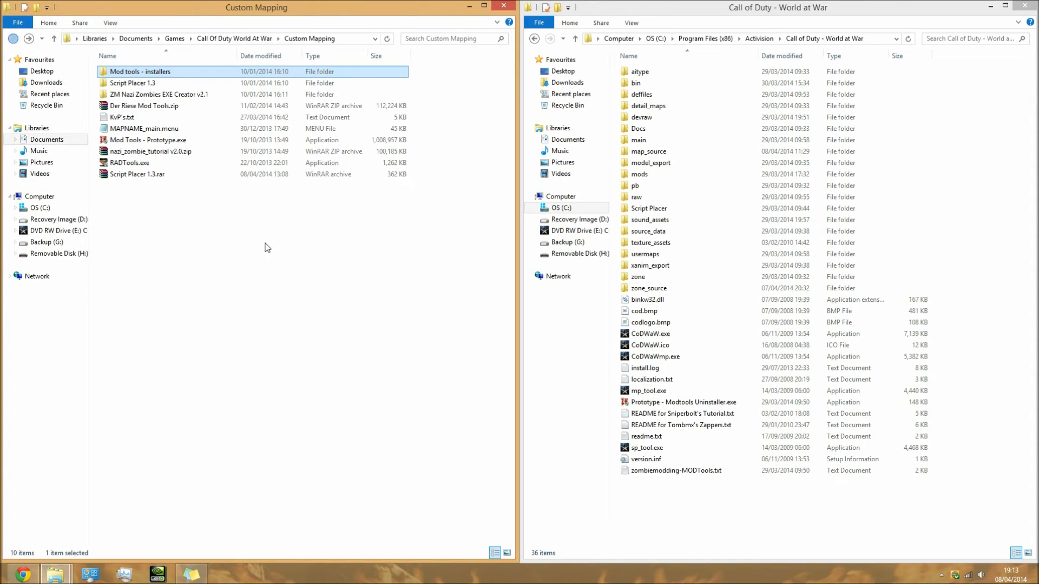
click(145, 129)
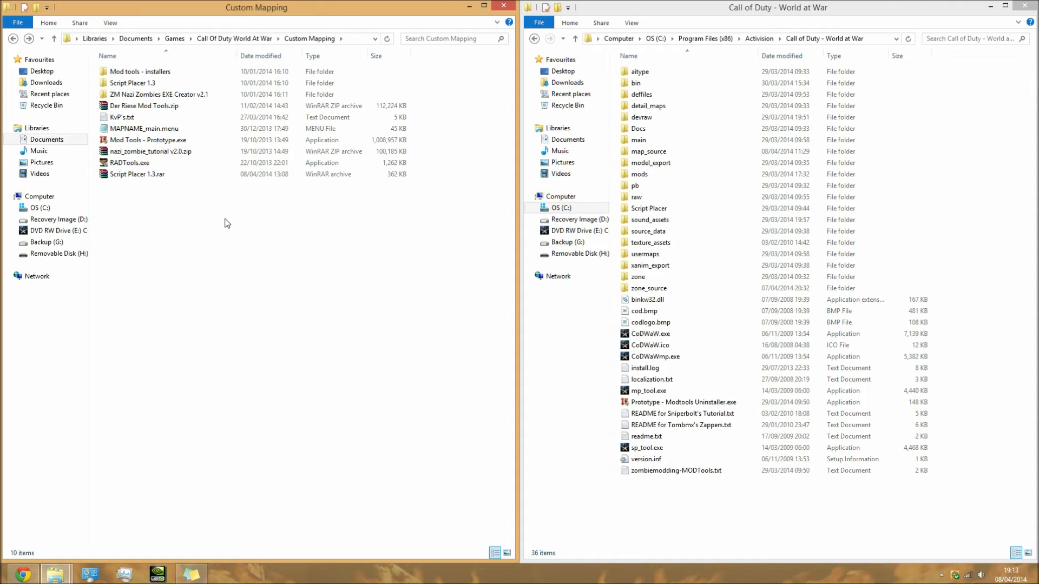
mouse_move(231, 231)
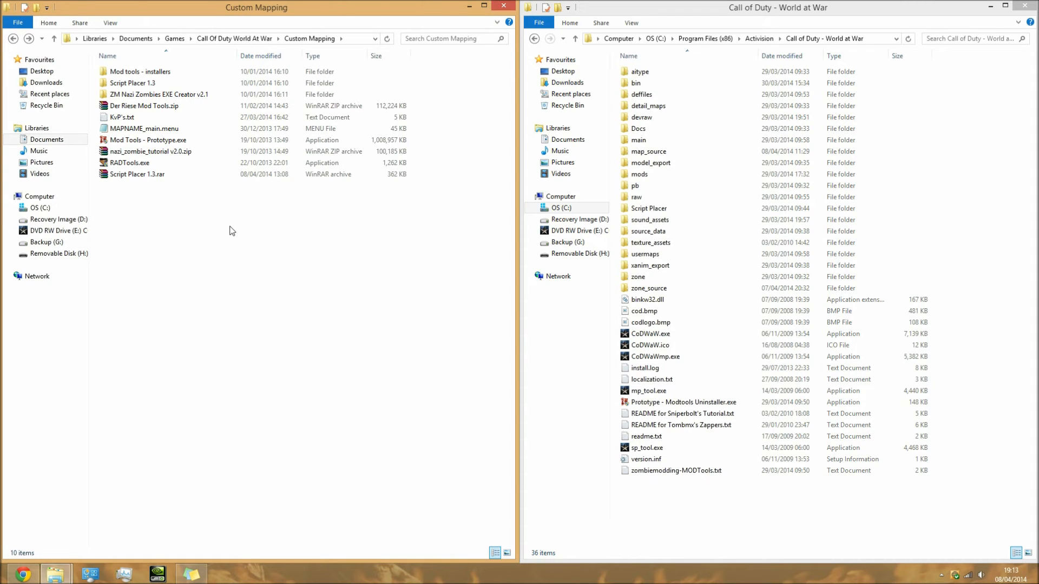
Open Der Riese Mod Tools.zip in WinRAR.
click(650, 242)
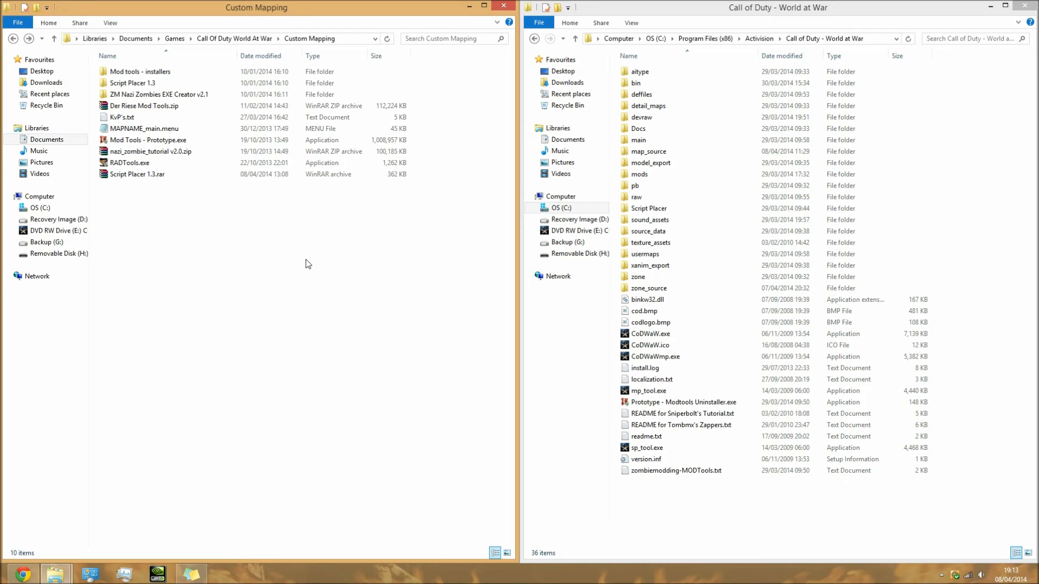
mouse_move(292, 253)
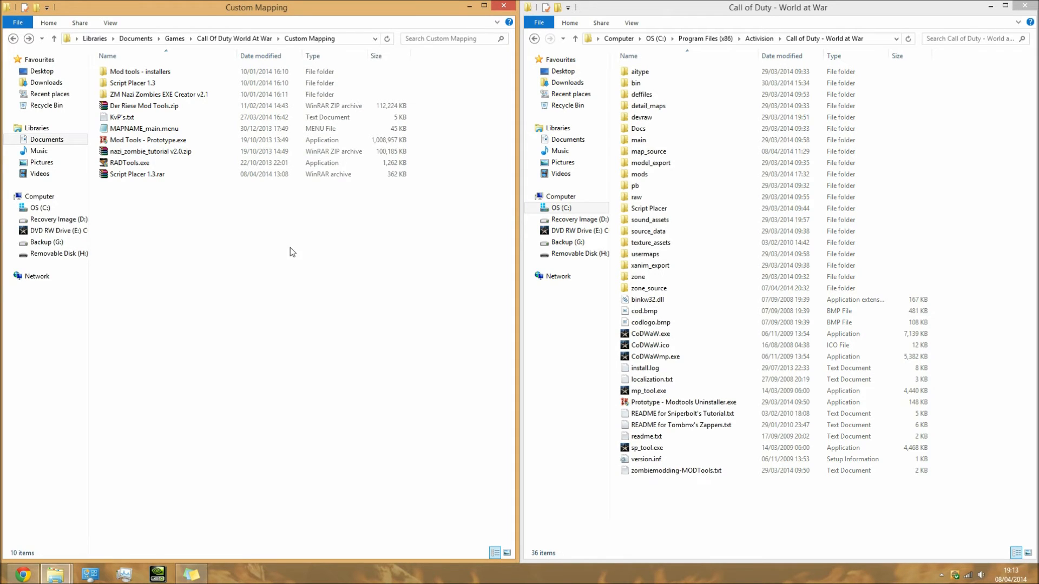
click(645, 254)
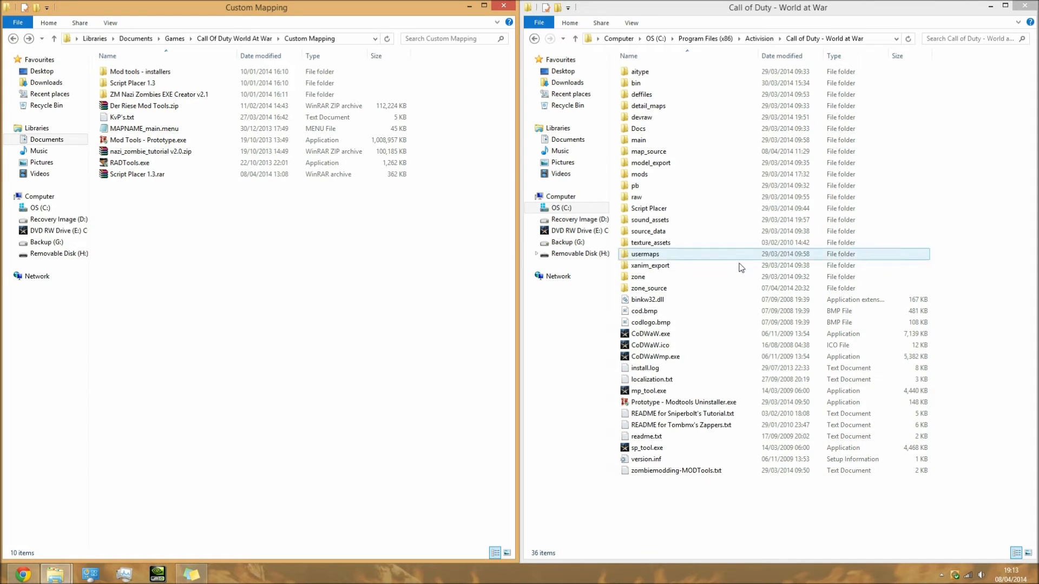
click(651, 323)
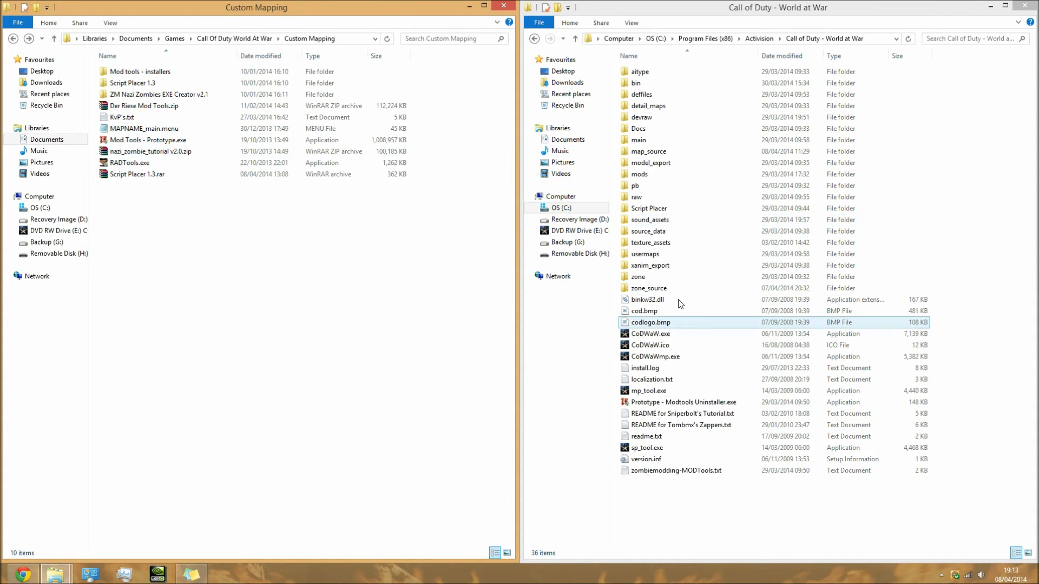
click(142, 106)
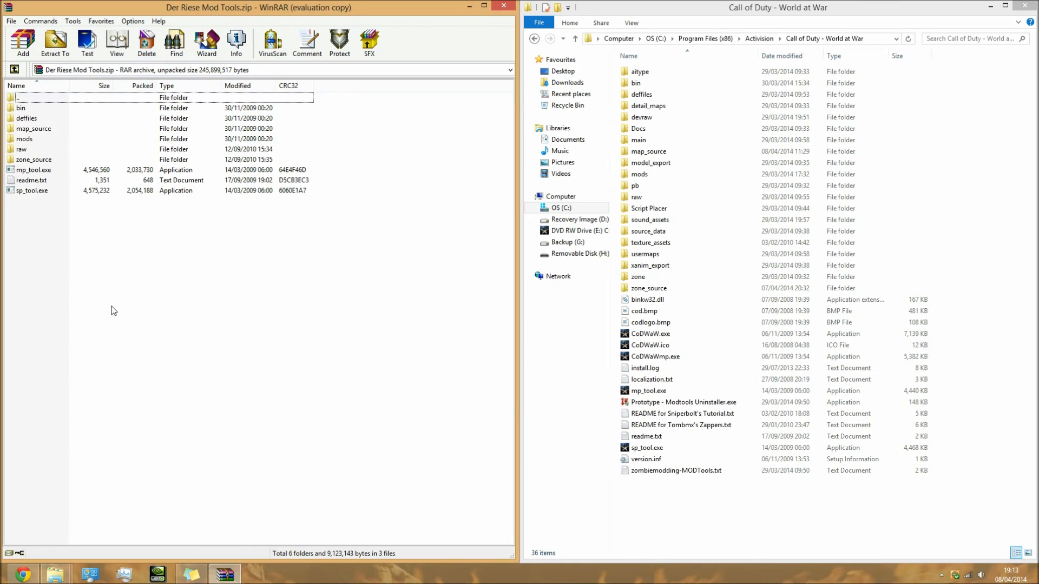
Extract all Der Riese Mod Tools items into the World at War folder, replacing existing files.
key(ctrl+a)
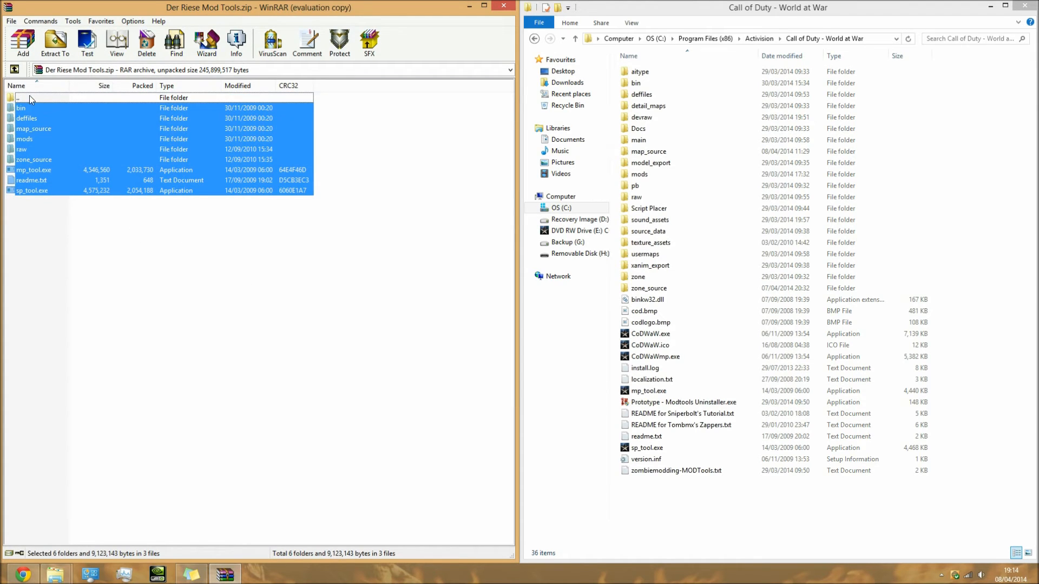
click(20, 97)
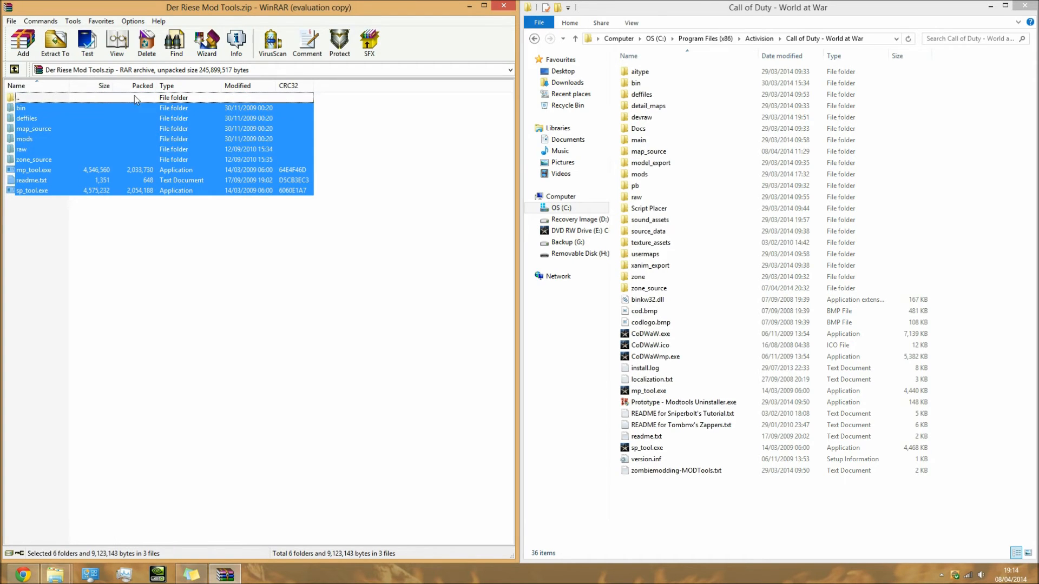
mouse_move(71, 104)
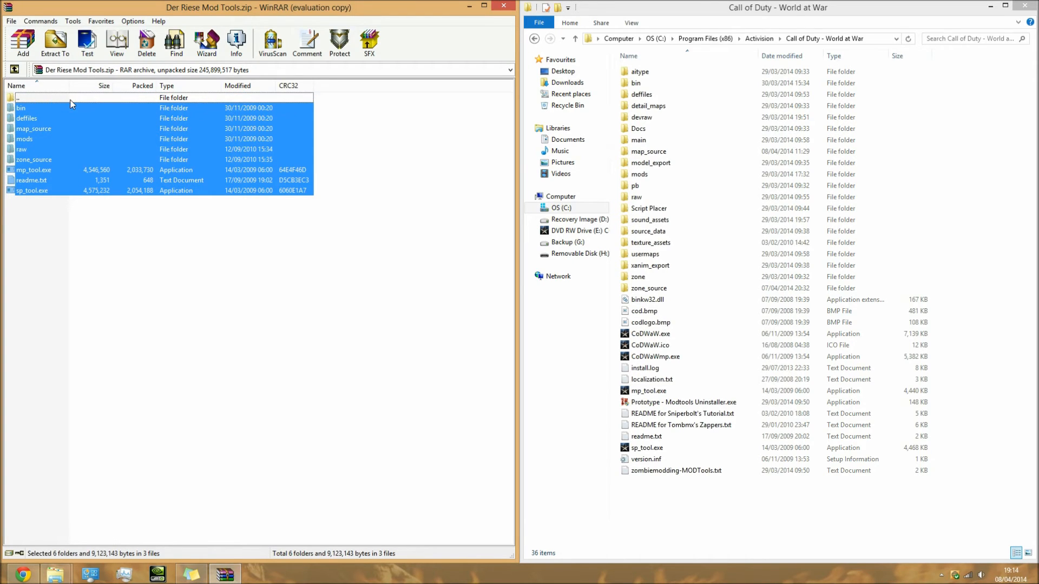
mouse_move(75, 119)
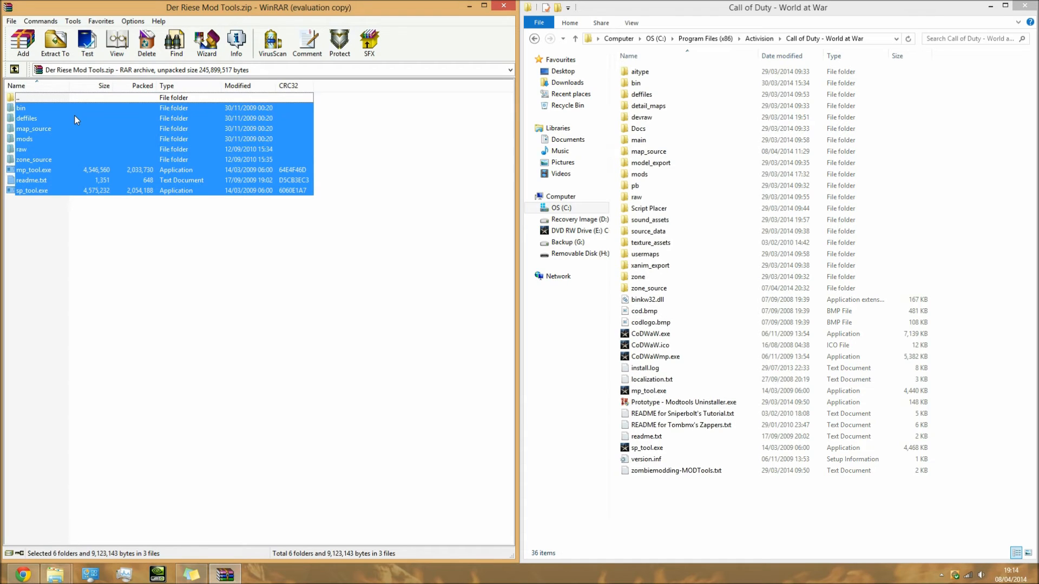
mouse_move(62, 159)
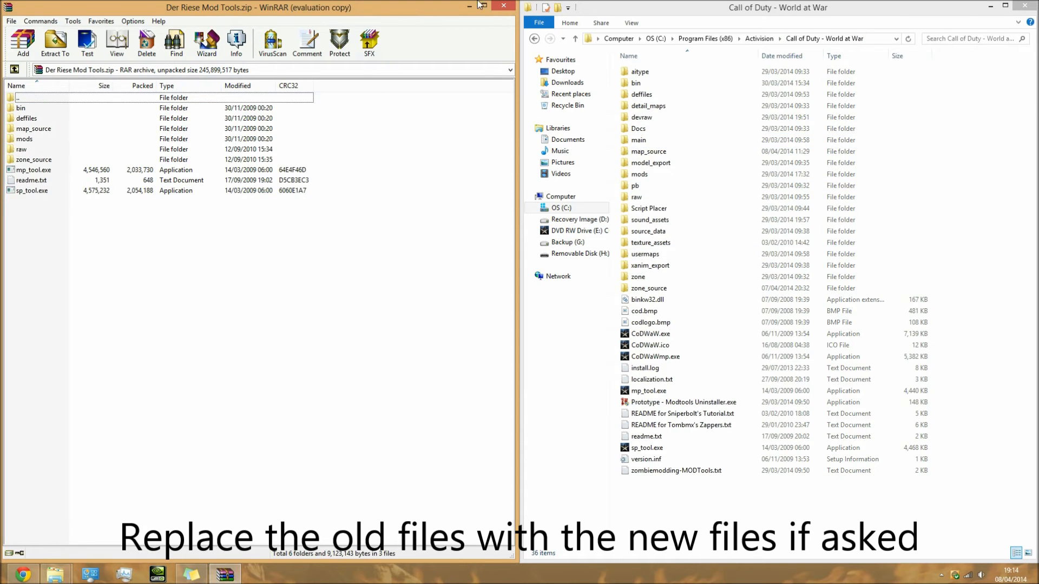
mouse_move(286, 236)
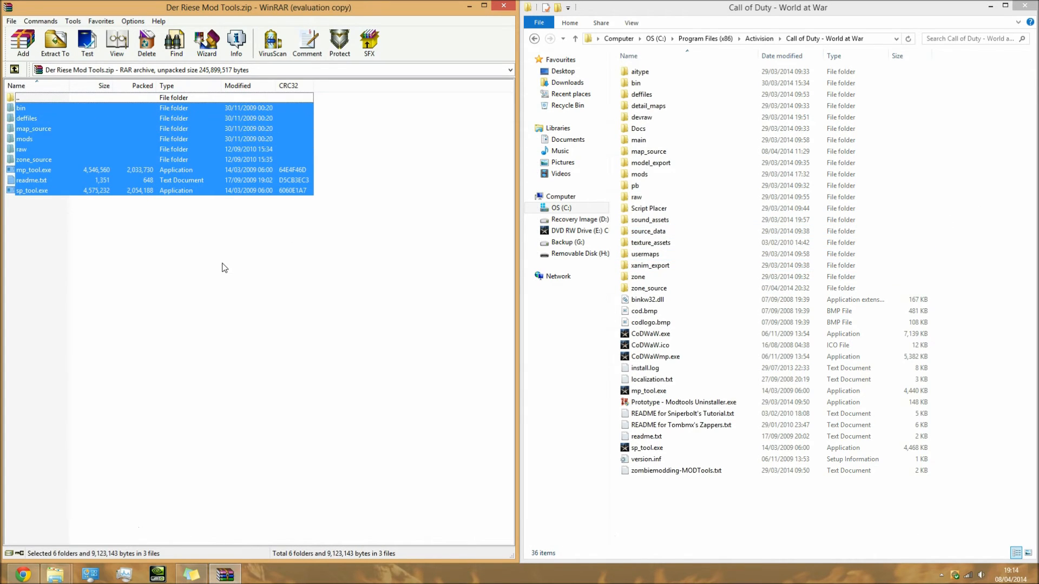
click(650, 162)
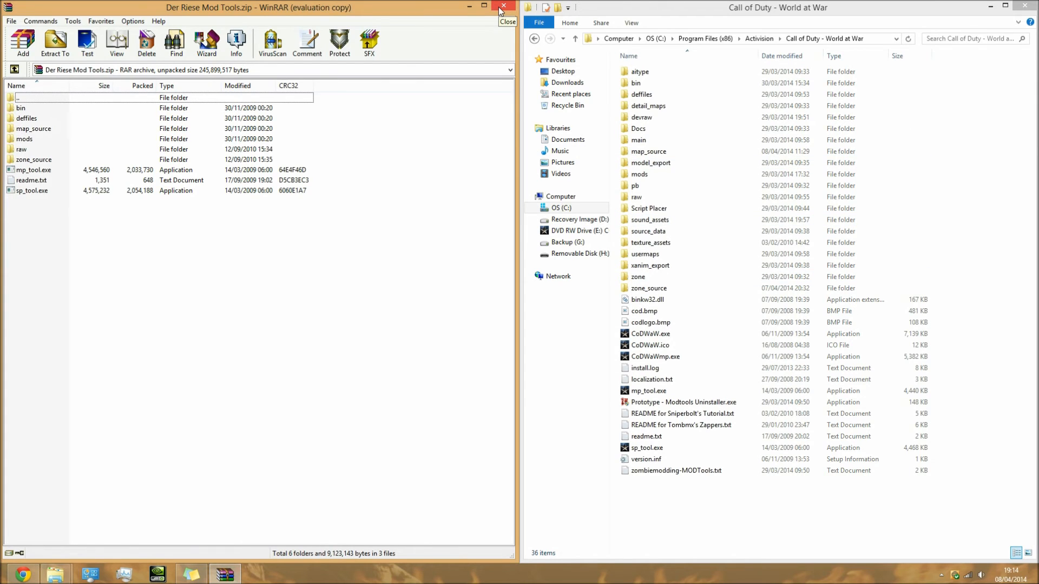
Close the Der Riese archive, browse nazi_zombie_tutorial v2.0.zip, and maximise the game folder.
click(503, 7)
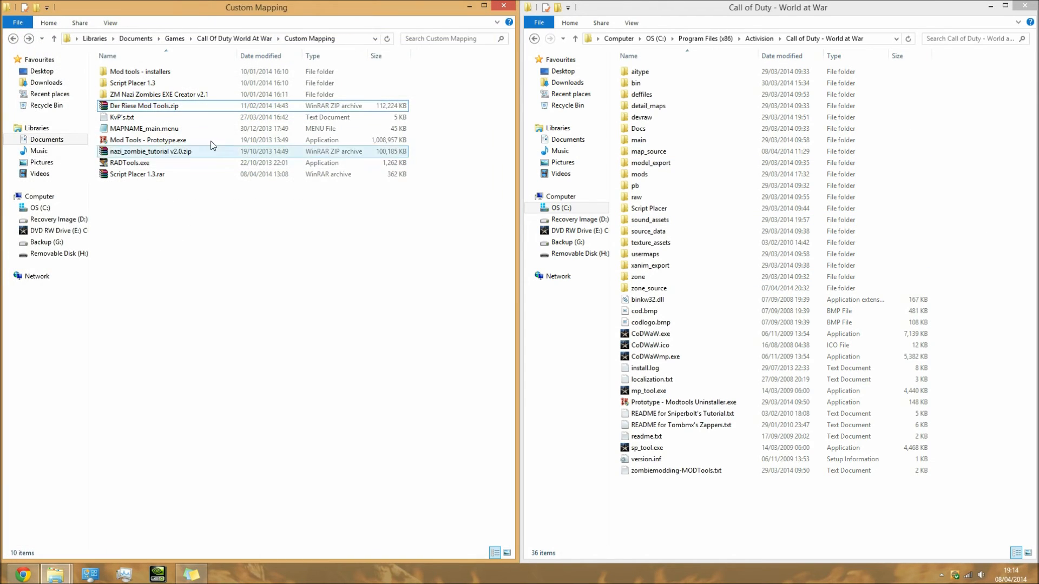
double_click(153, 151)
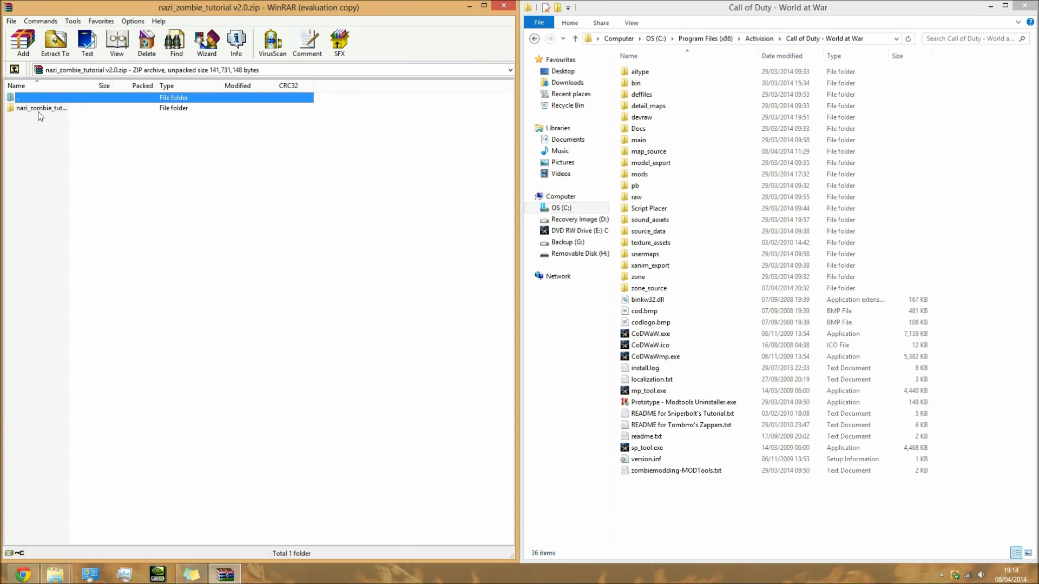
double_click(43, 108)
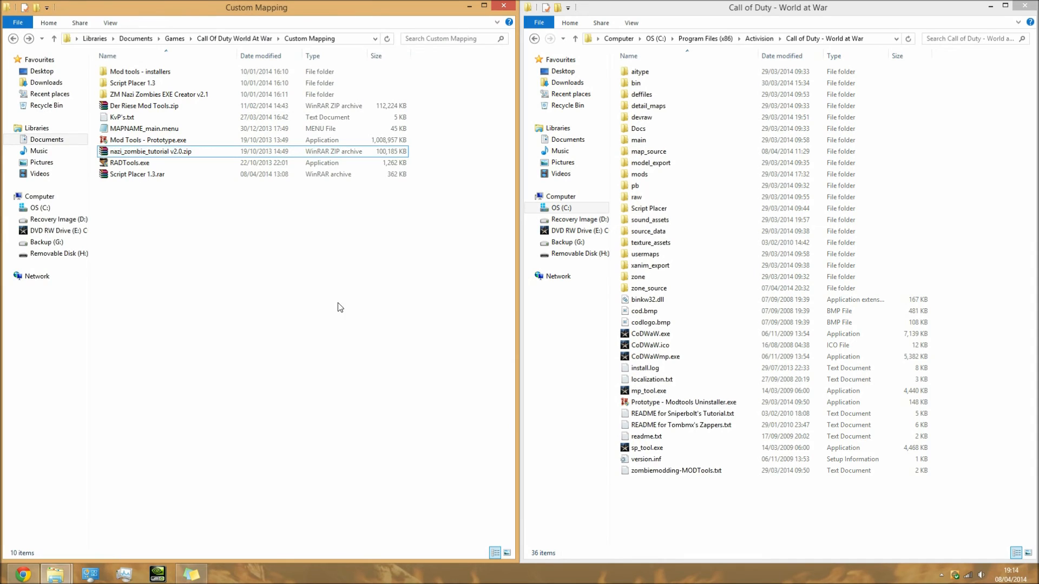
mouse_move(412, 251)
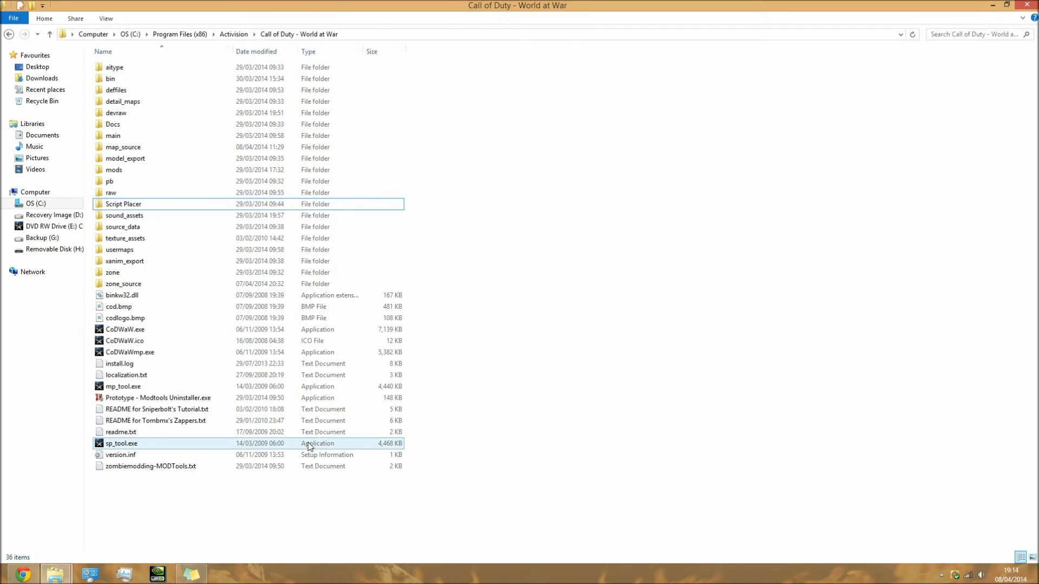
click(546, 393)
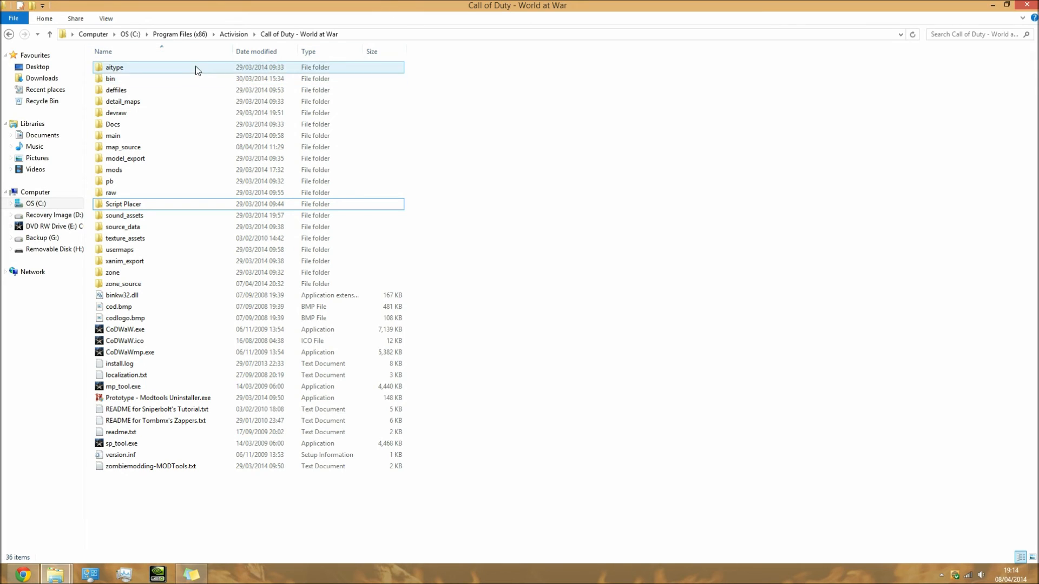
Open the World at War bin folder and point out Launcher.exe and CoDWaWRadiant.exe.
double_click(110, 78)
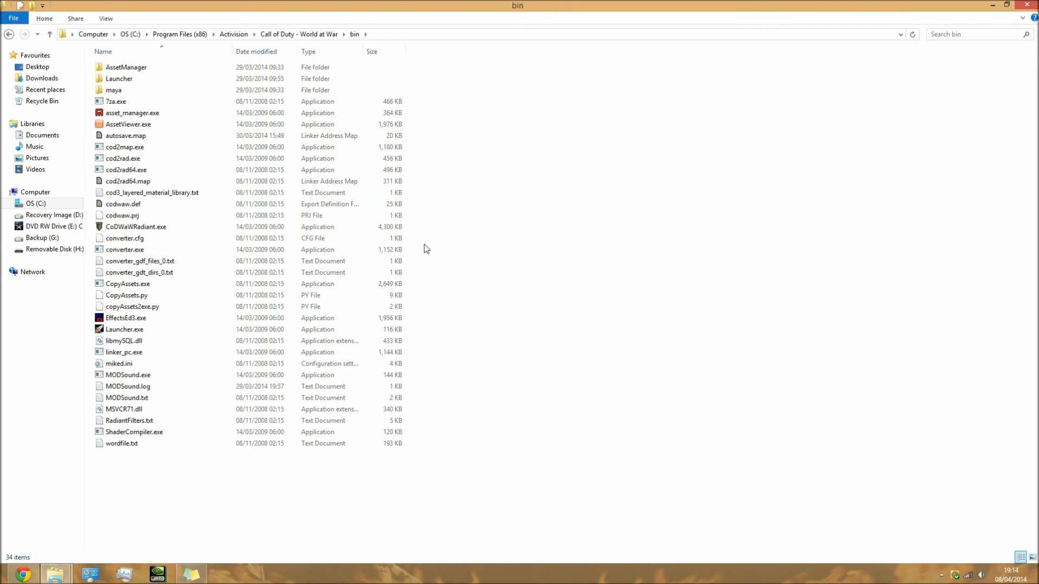
mouse_move(125, 329)
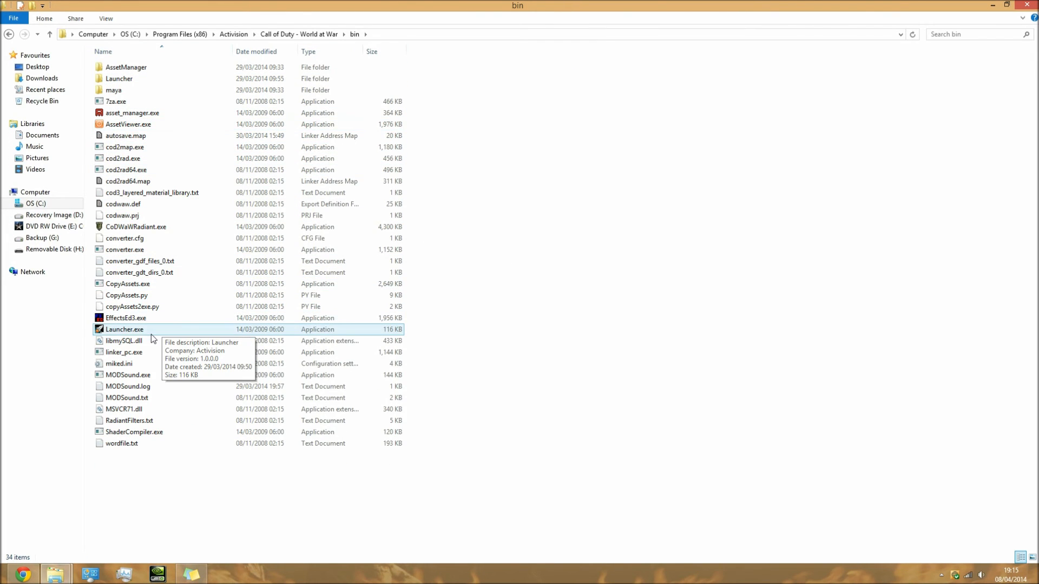
mouse_move(167, 333)
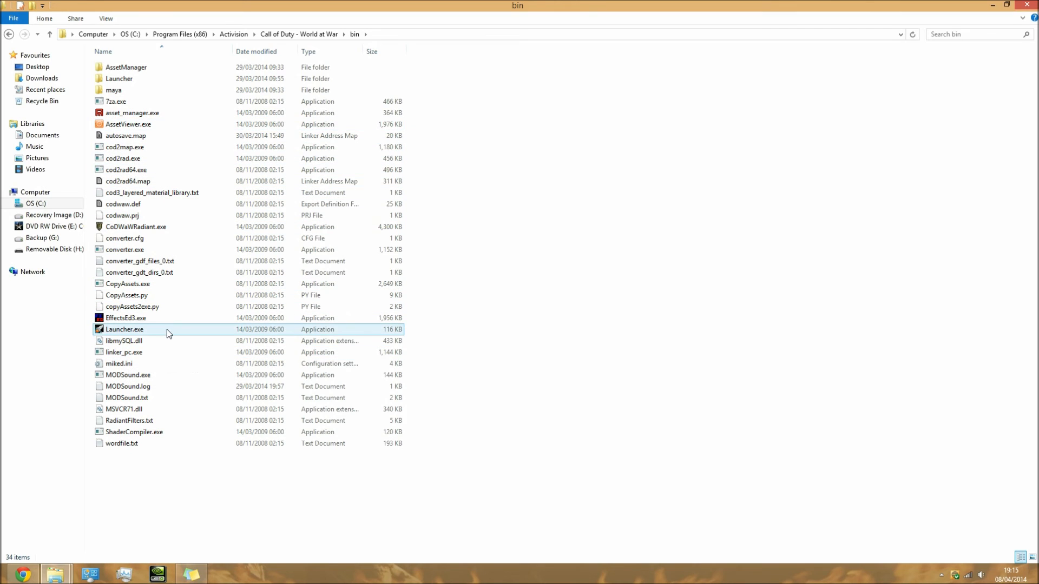
click(124, 330)
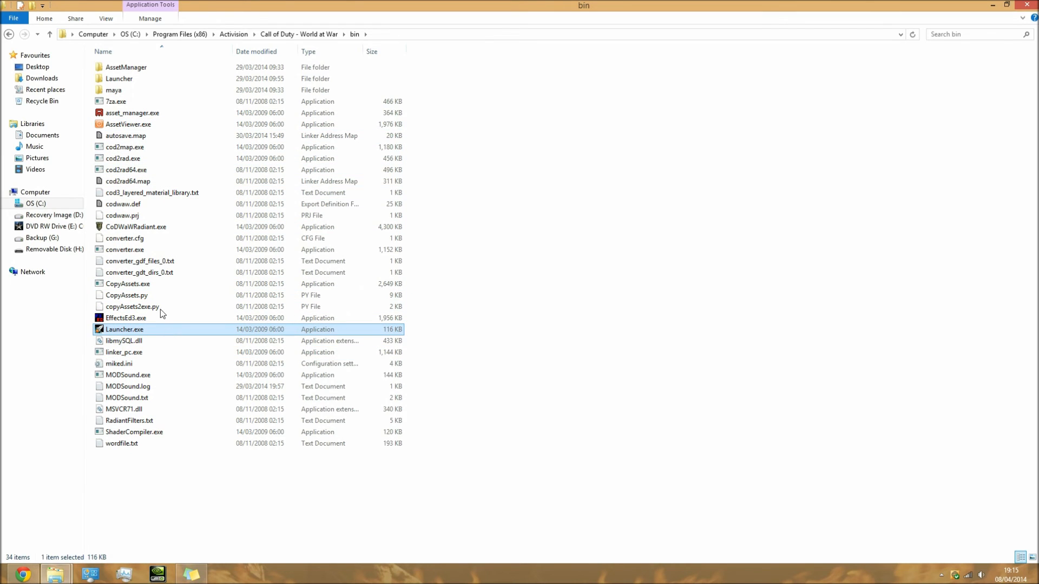
click(136, 227)
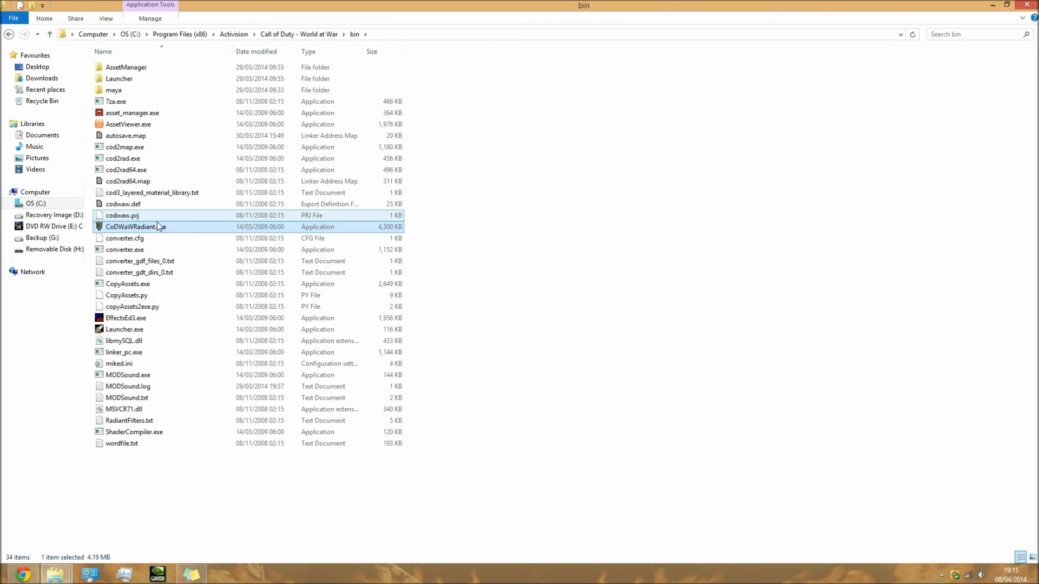
click(124, 238)
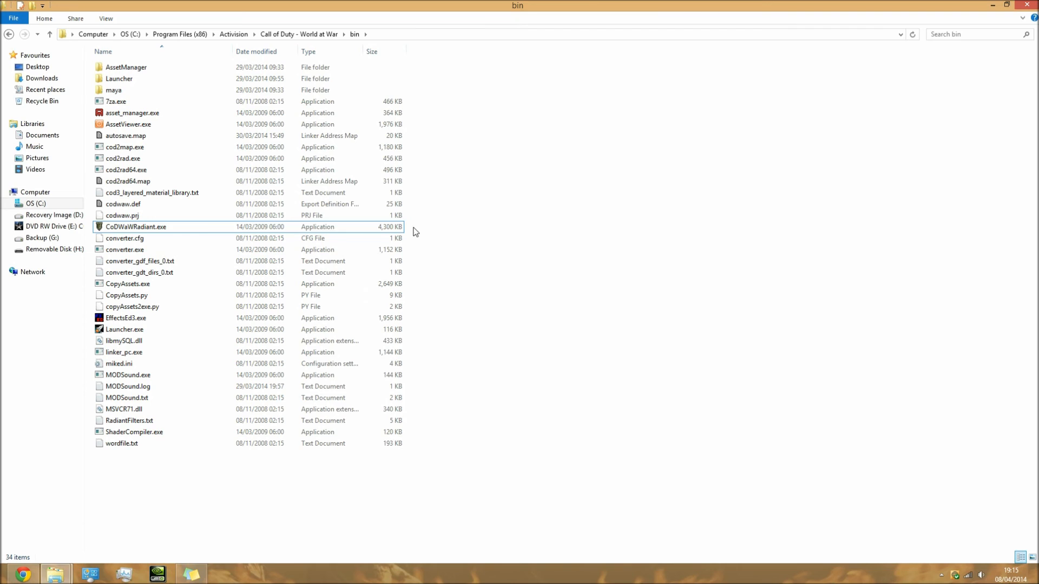
click(136, 226)
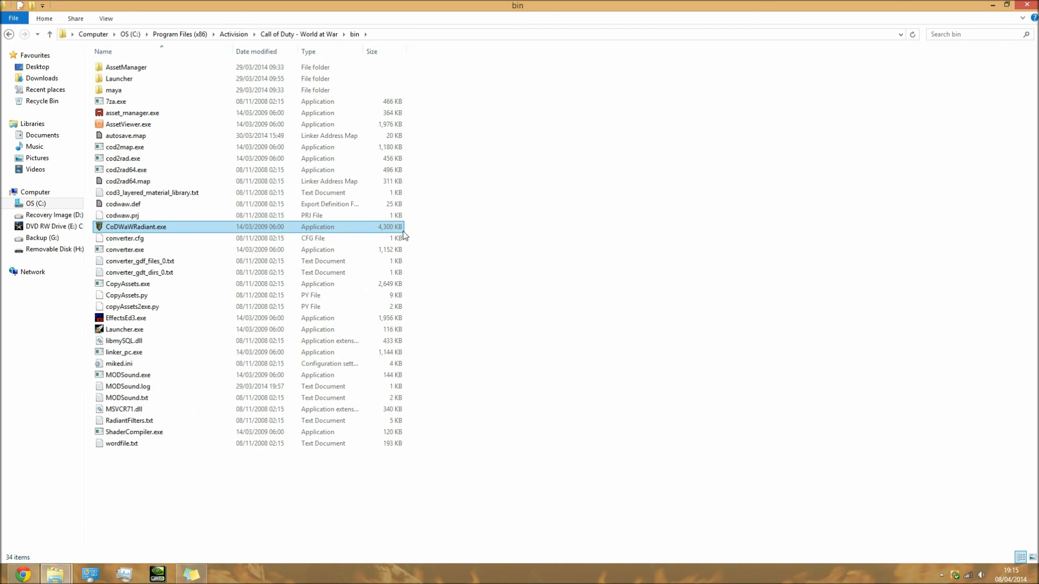
click(136, 227)
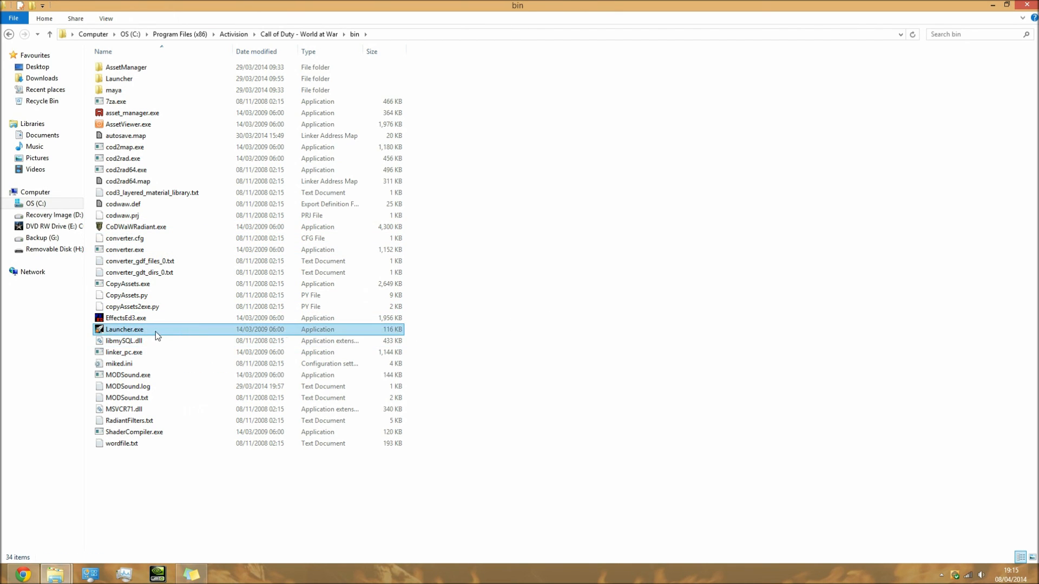
mouse_move(143, 336)
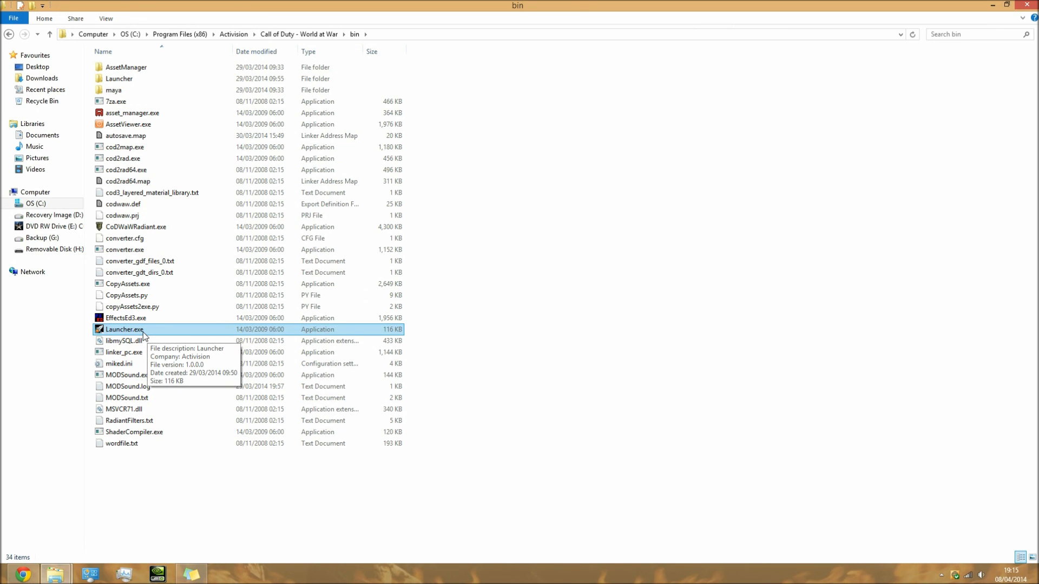
click(124, 330)
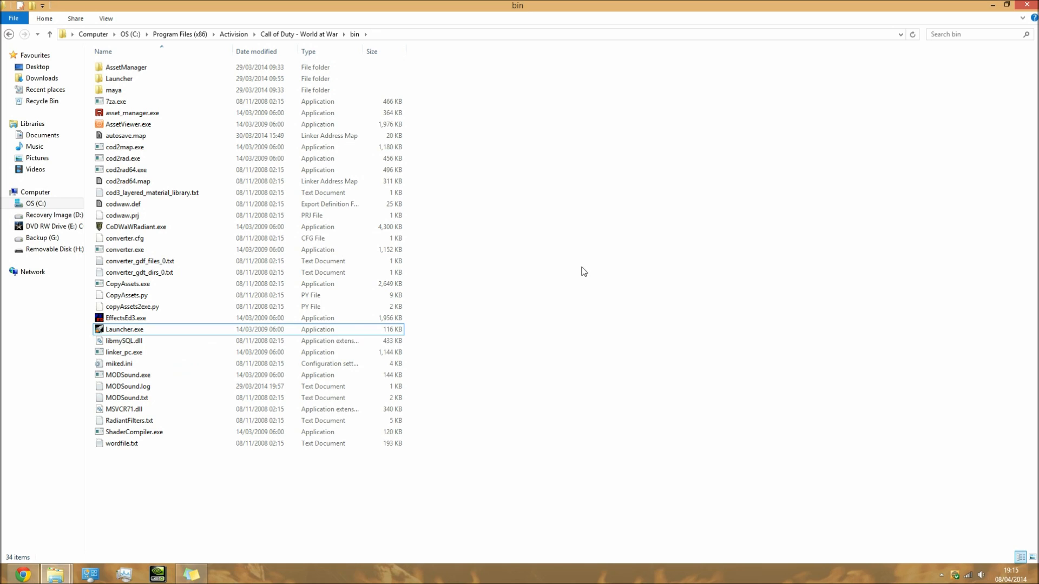
mouse_move(502, 290)
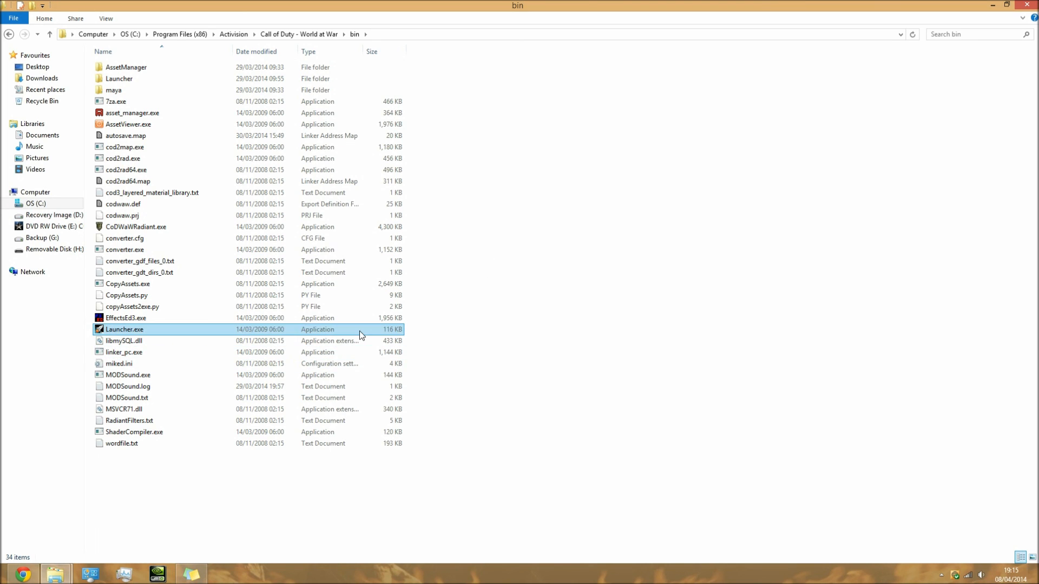
click(124, 330)
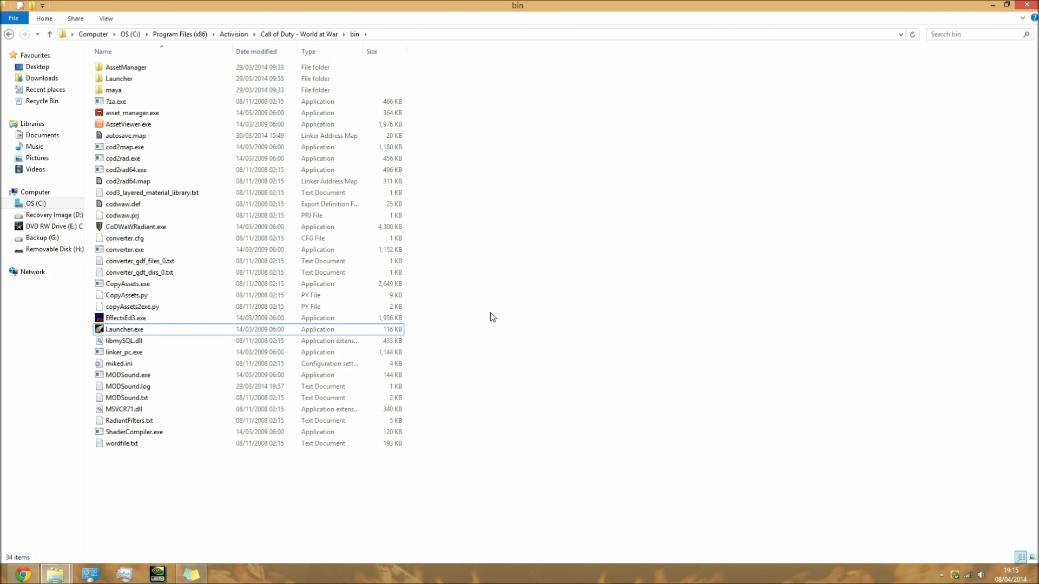
mouse_move(481, 320)
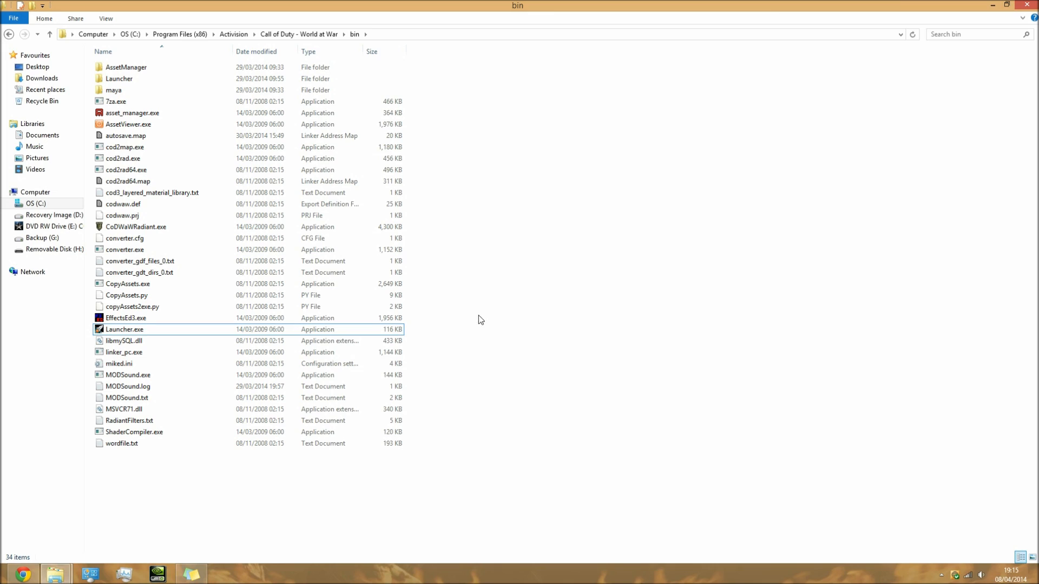
mouse_move(508, 295)
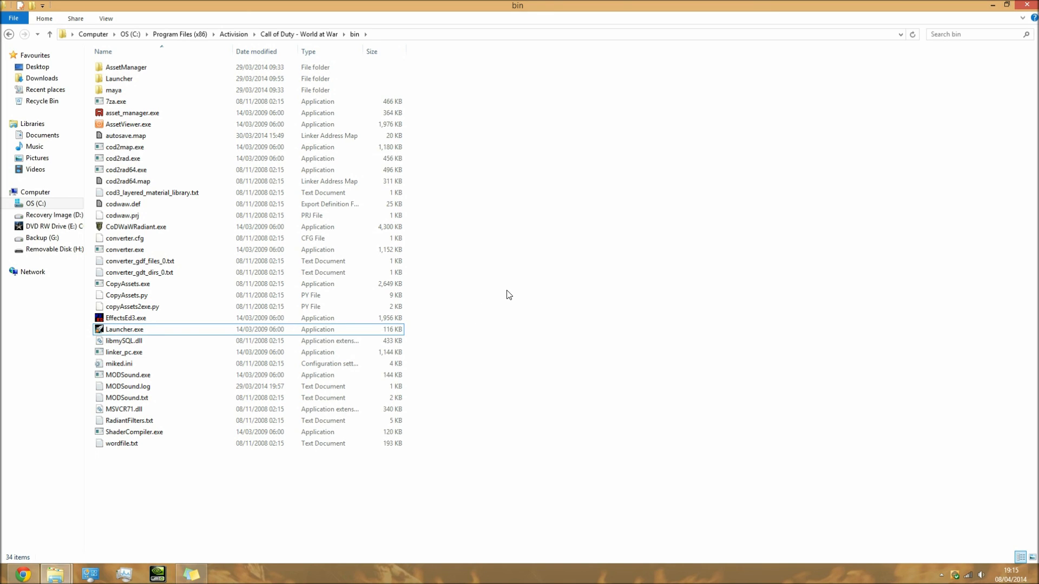
mouse_move(512, 295)
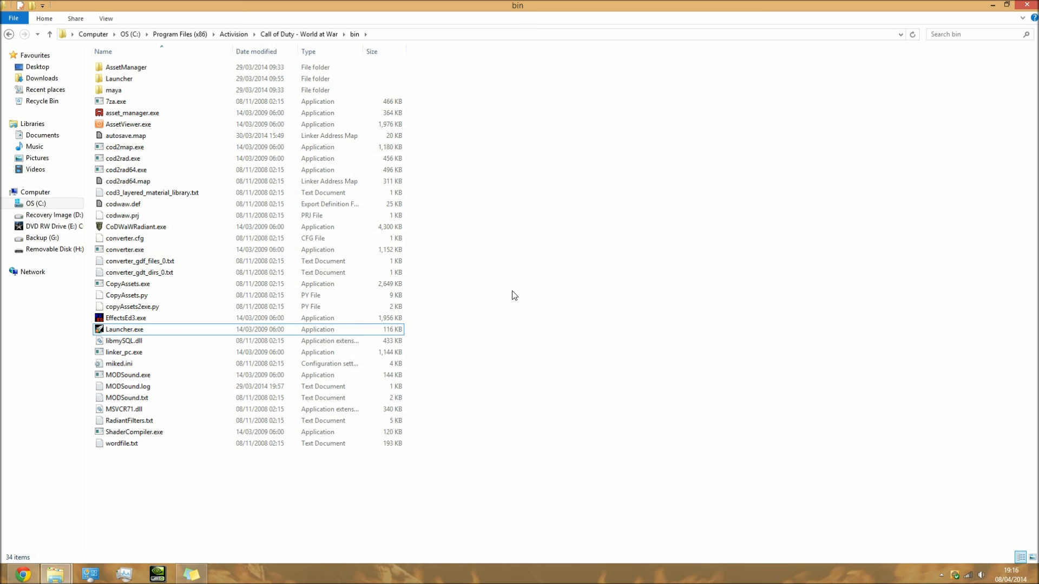
mouse_move(918, 143)
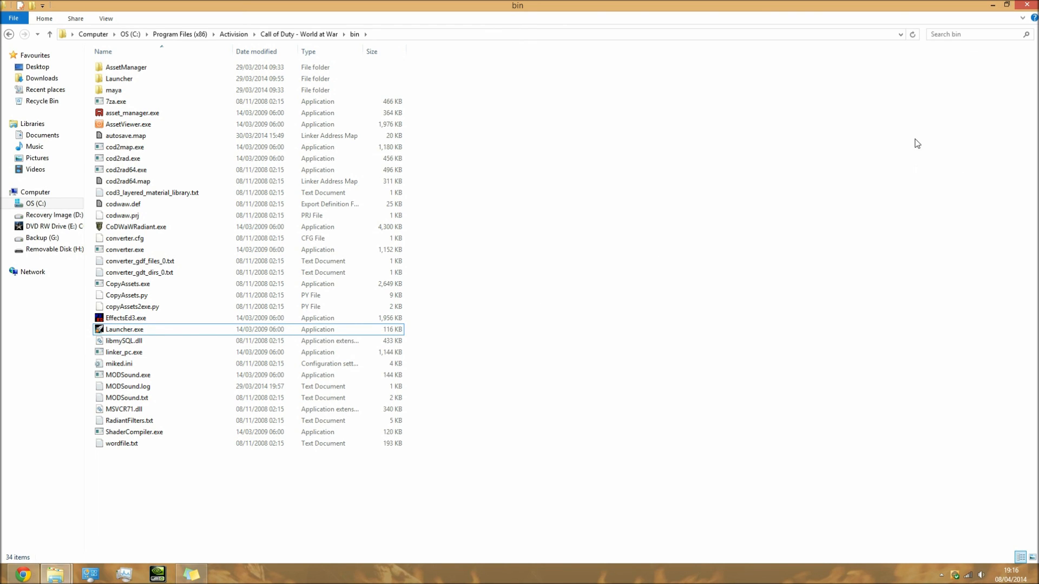
mouse_move(740, 151)
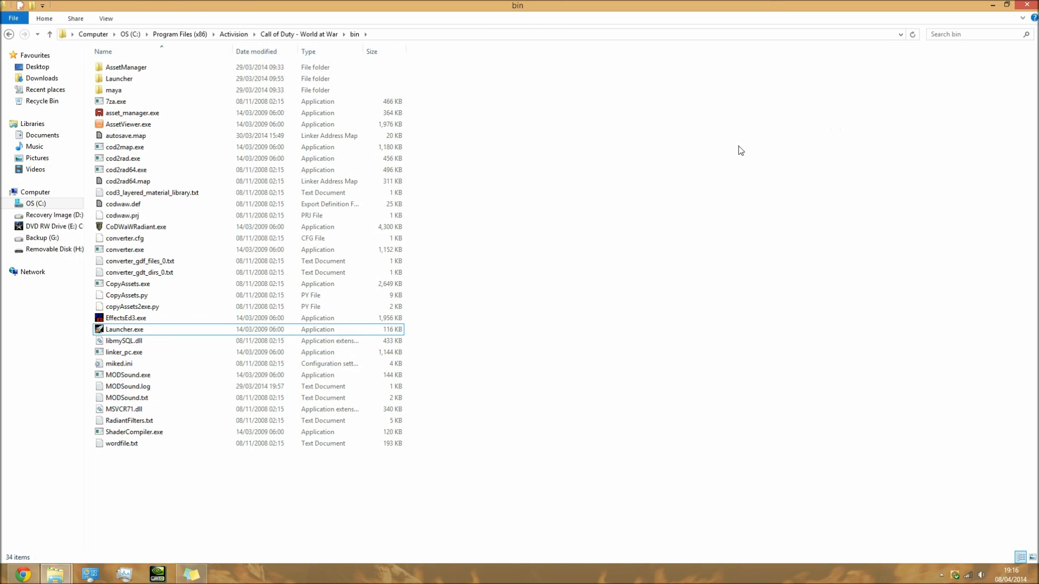